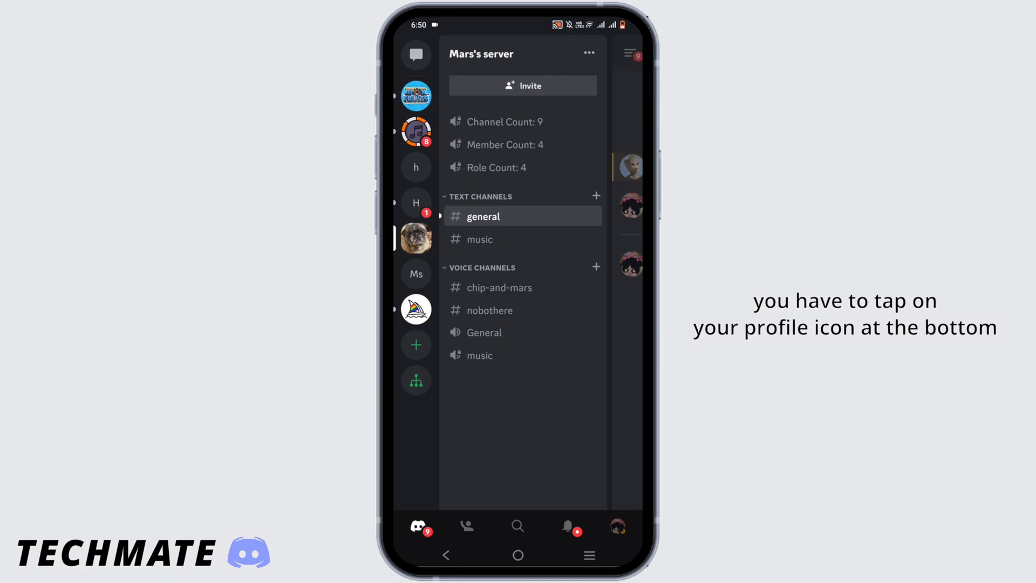
Go to your own Discord profile and scroll down through its settings list.
left_click(617, 526)
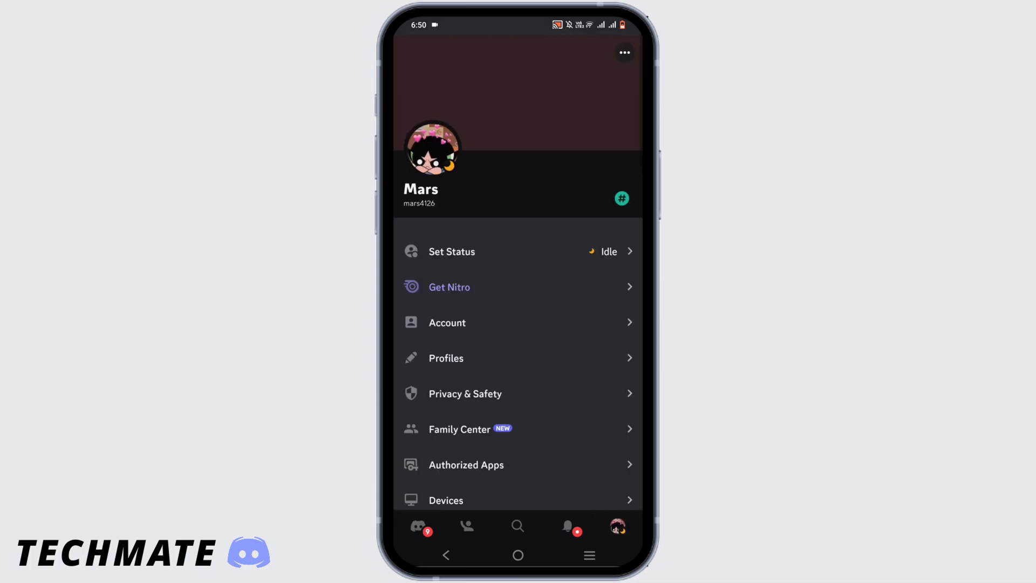
scroll("down", 3)
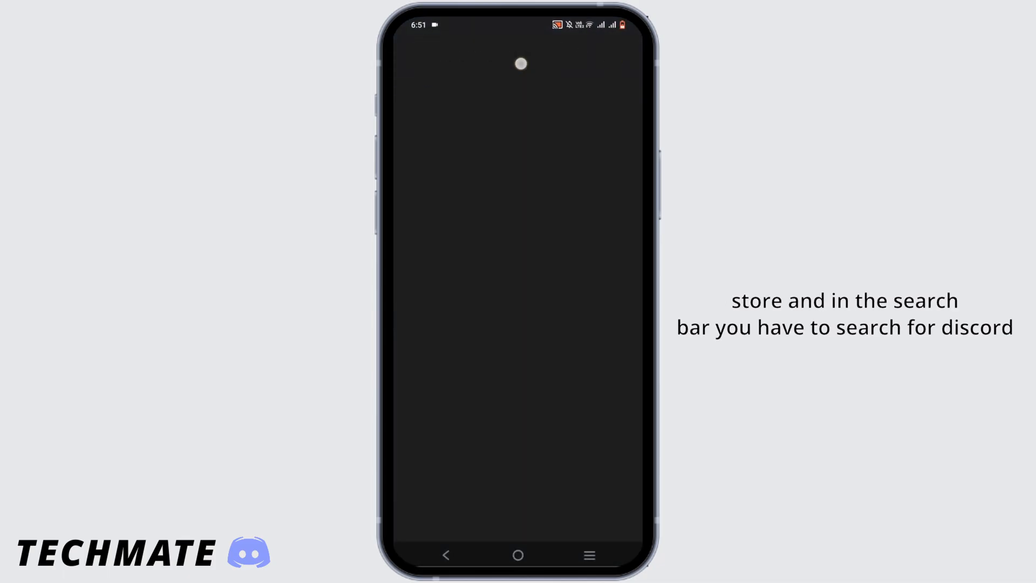
Search Play Store for 'disc' and view Discord's listing, which shows only Open.
type("discord")
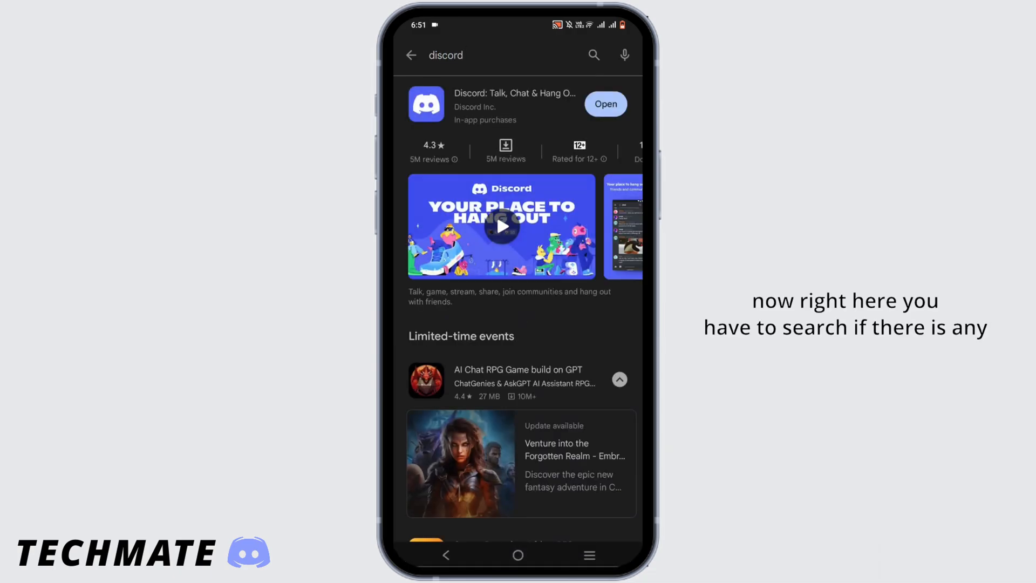
left_click(501, 225)
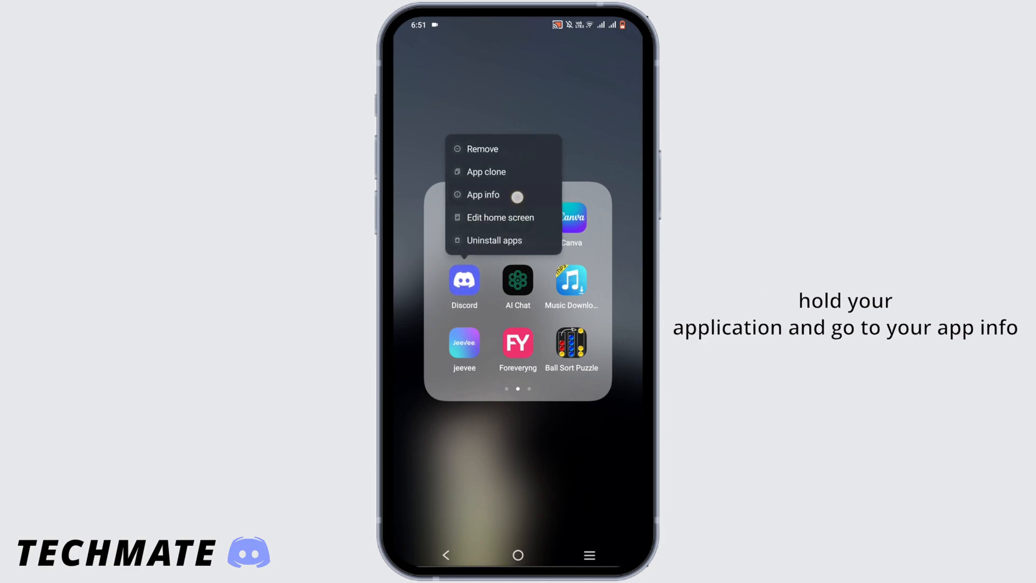
From Discord's App info, clear its cache to 0 B, then clear storage and confirm Delete.
left_click(483, 194)
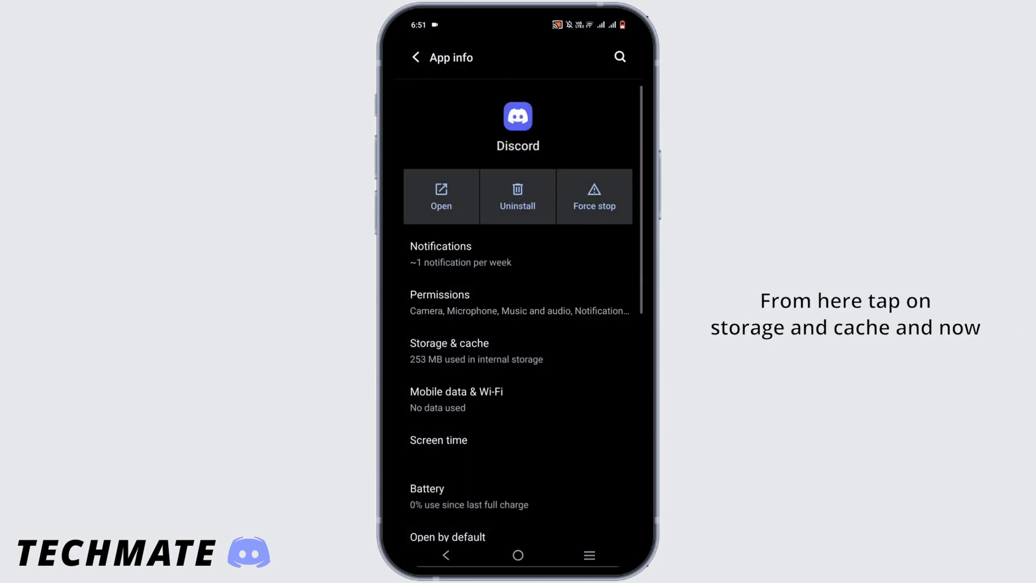
left_click(449, 349)
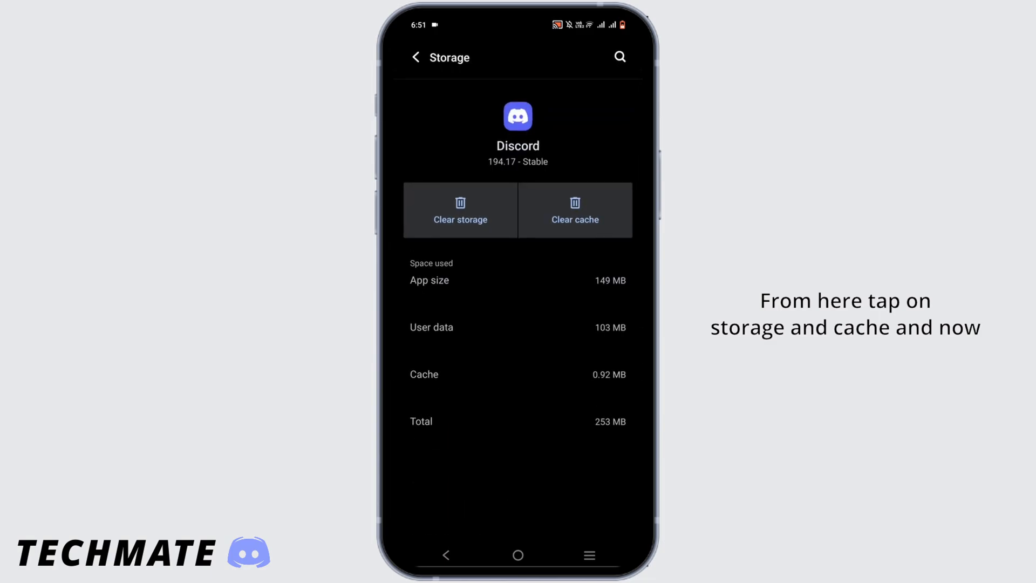
left_click(574, 210)
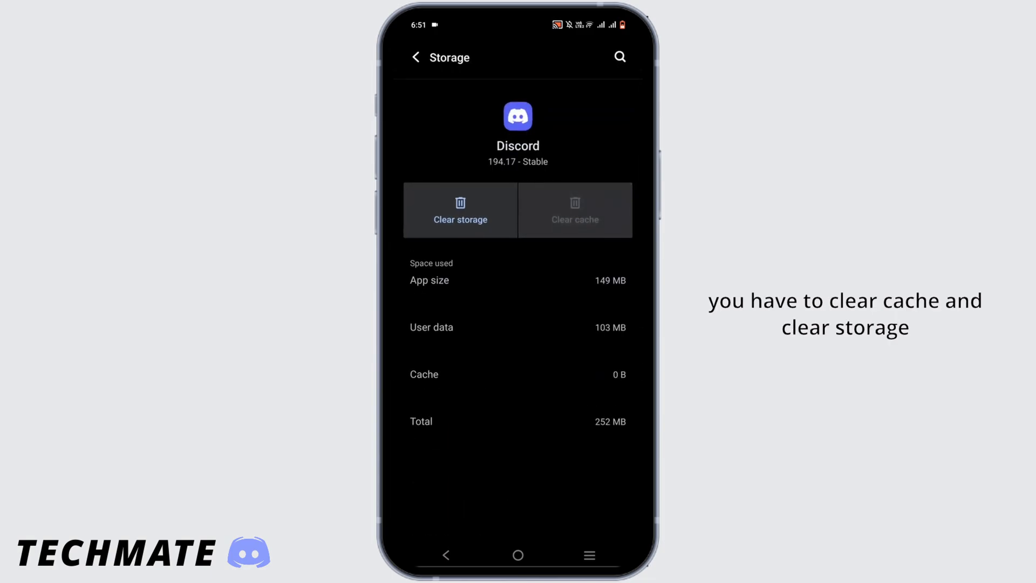
left_click(460, 210)
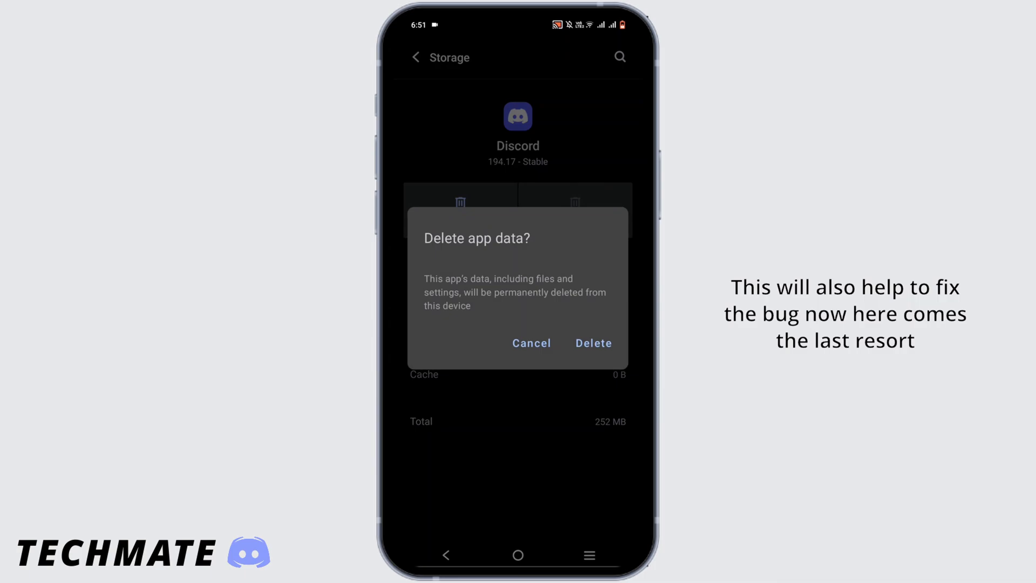
left_click(531, 343)
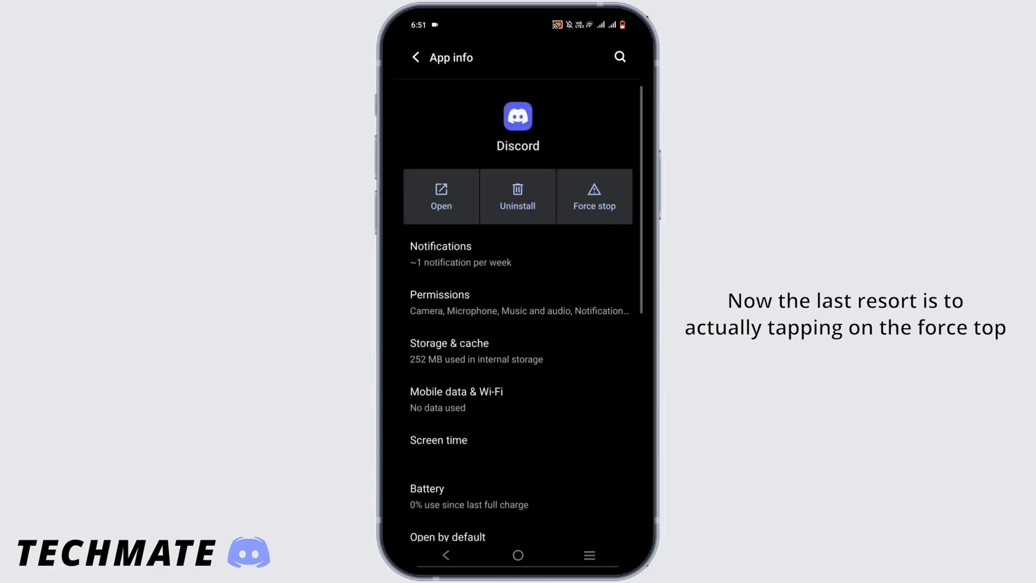
Force stop Discord from its App info page.
left_click(594, 197)
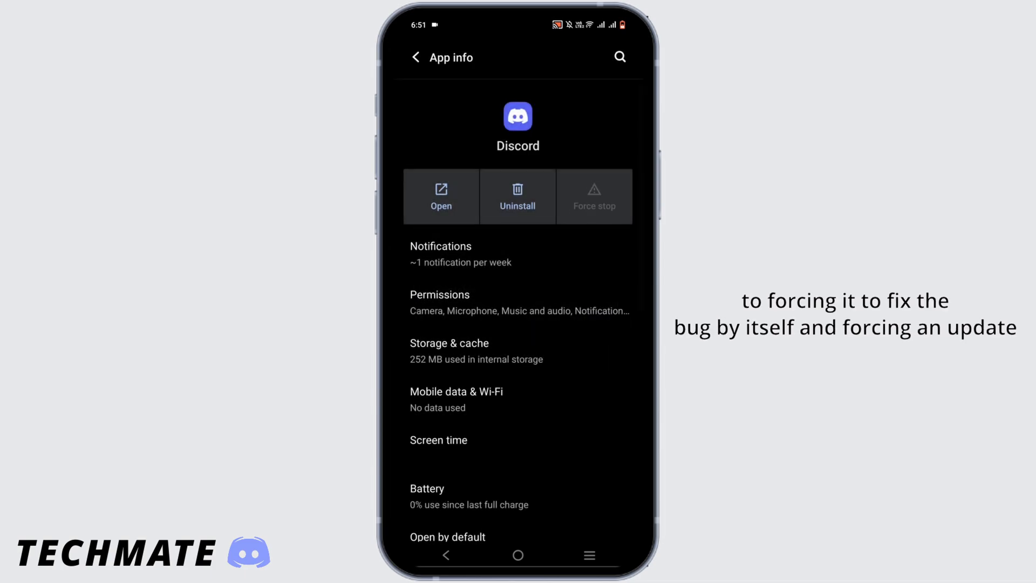